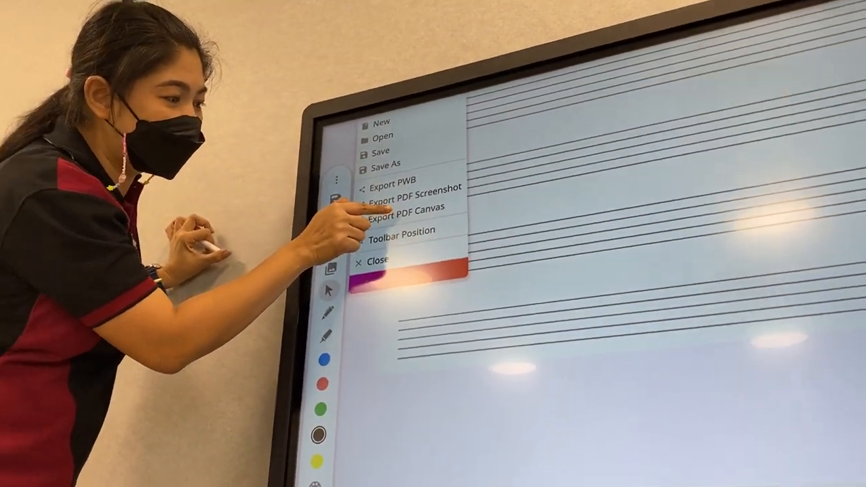
Export the whiteboard page with the staves and clock as a whole-canvas PDF.
left_click(398, 208)
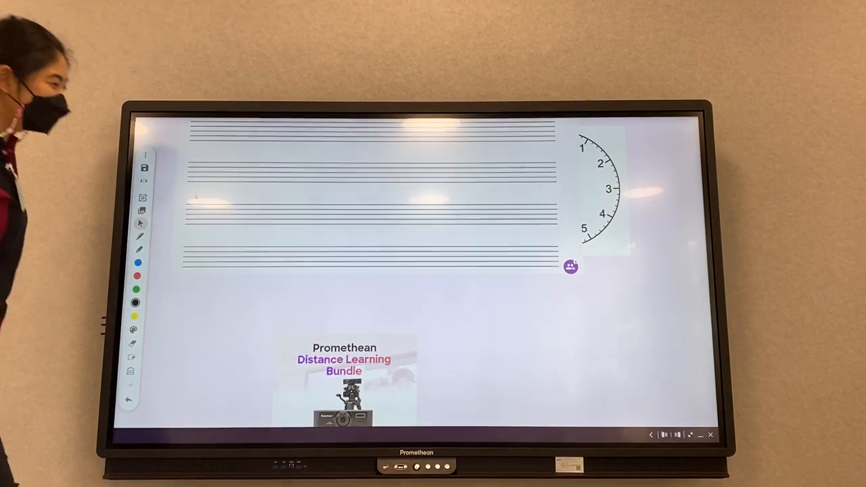
Tap the board to show a blank canvas and bring up the app launcher bar.
left_click(144, 154)
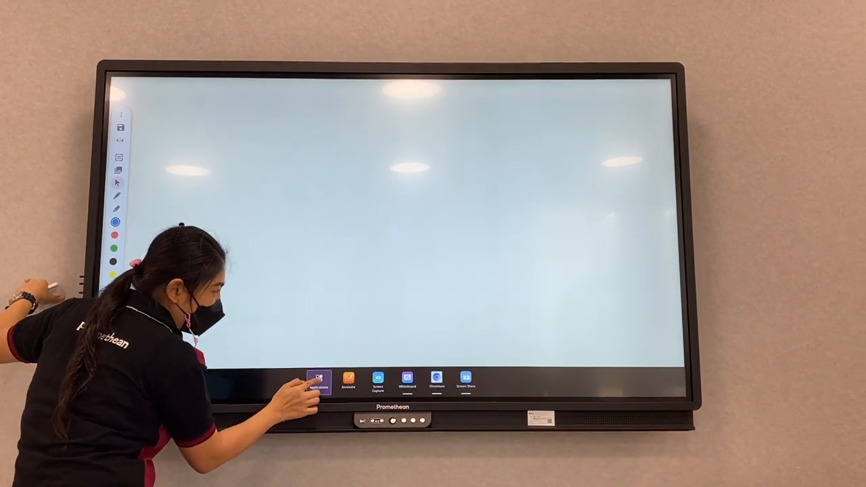
Show all installed applications and launch the Files browser to find the exported PDF.
left_click(318, 380)
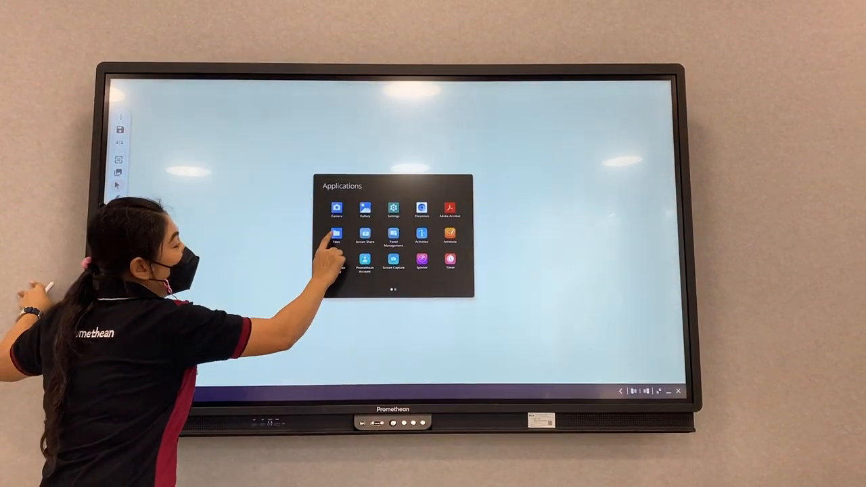
left_click(336, 235)
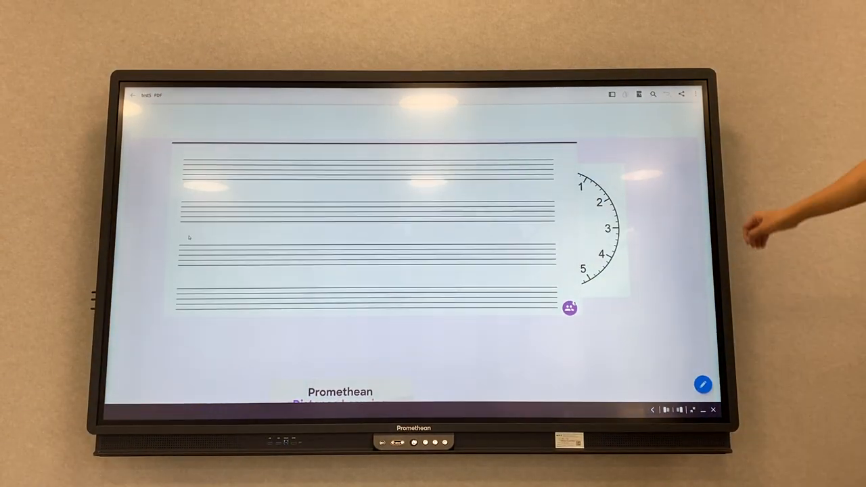
scroll("down", 3)
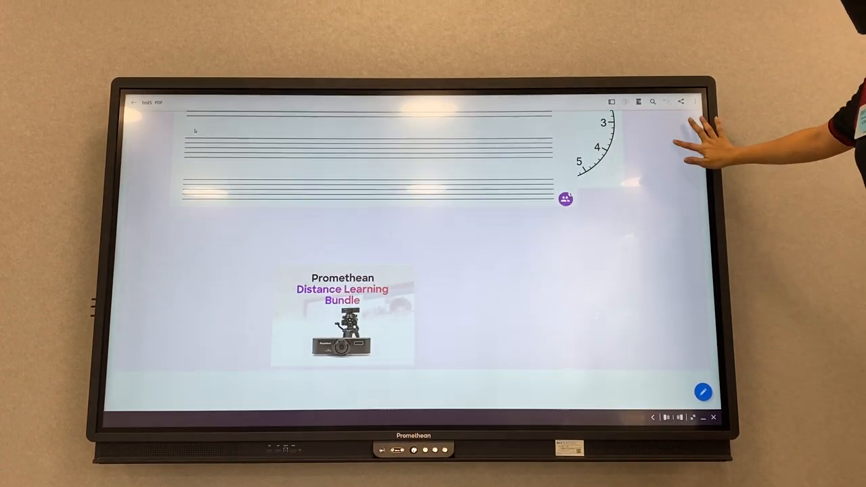